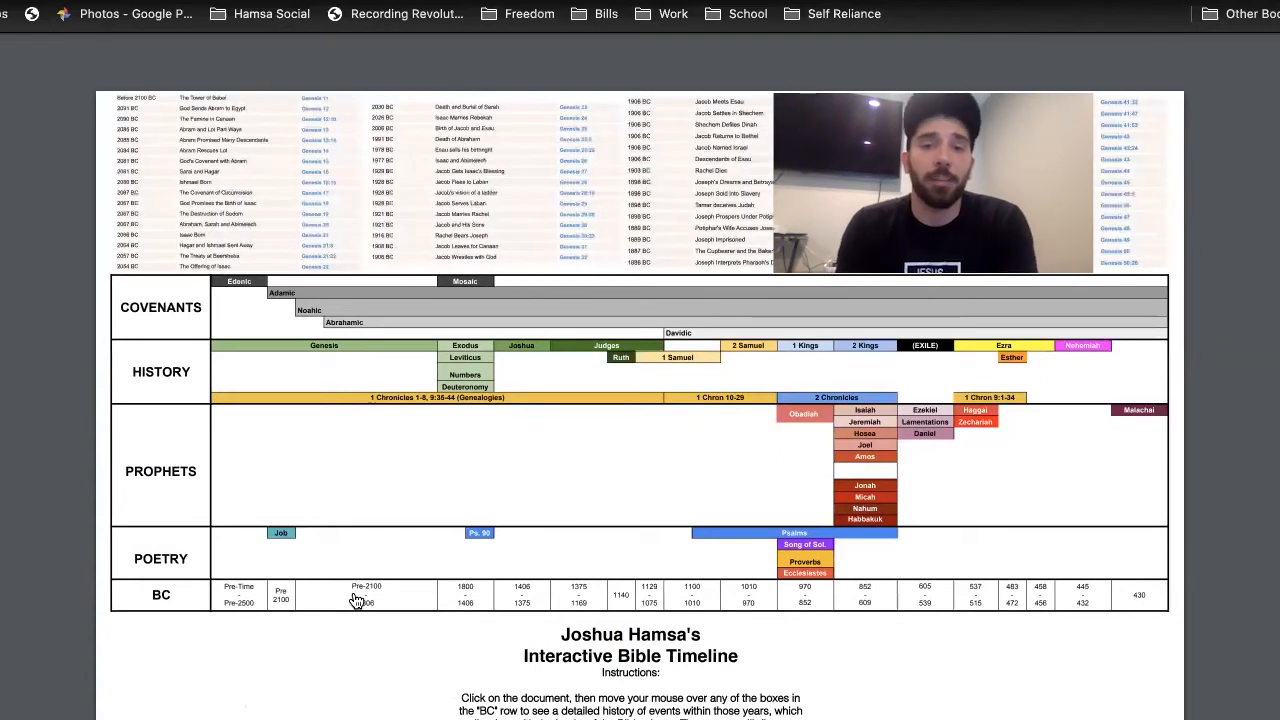
{"action": "mouse_move", "coordinate": [396, 600]}
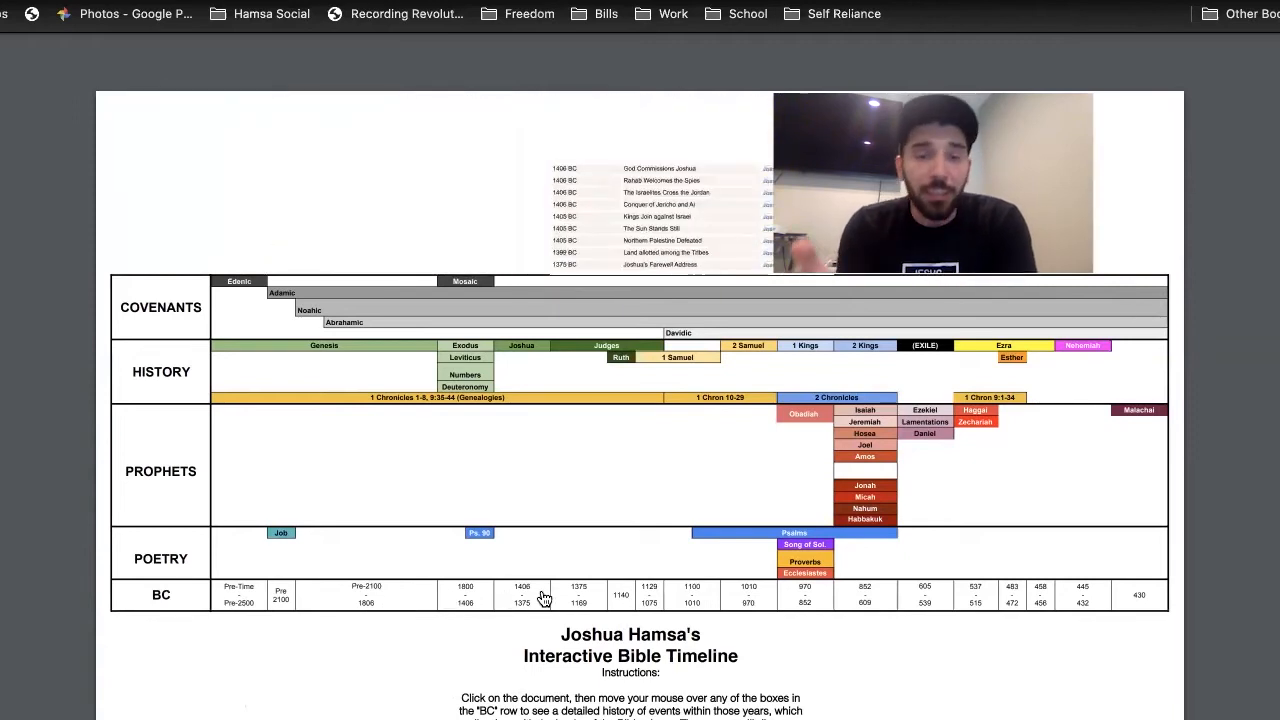
{"action": "mouse_move", "coordinate": [598, 598]}
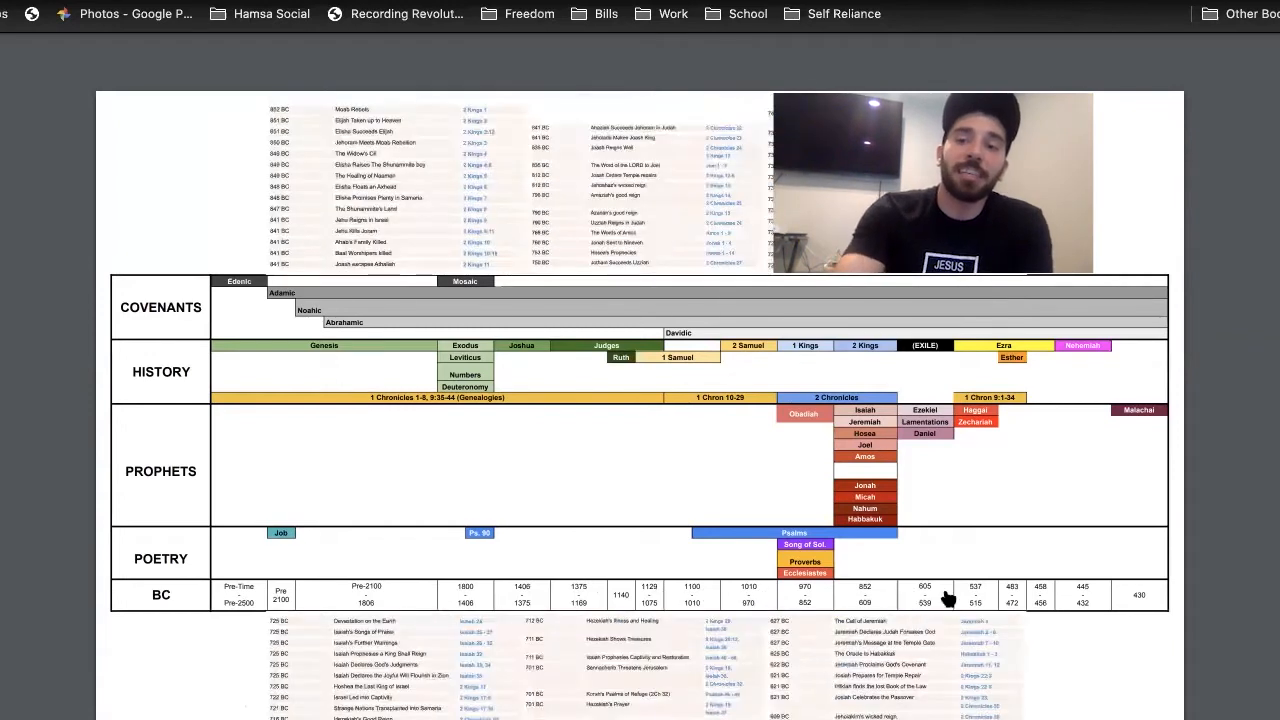
{"action": "scroll", "scroll_direction": "up", "scroll_amount": 3}
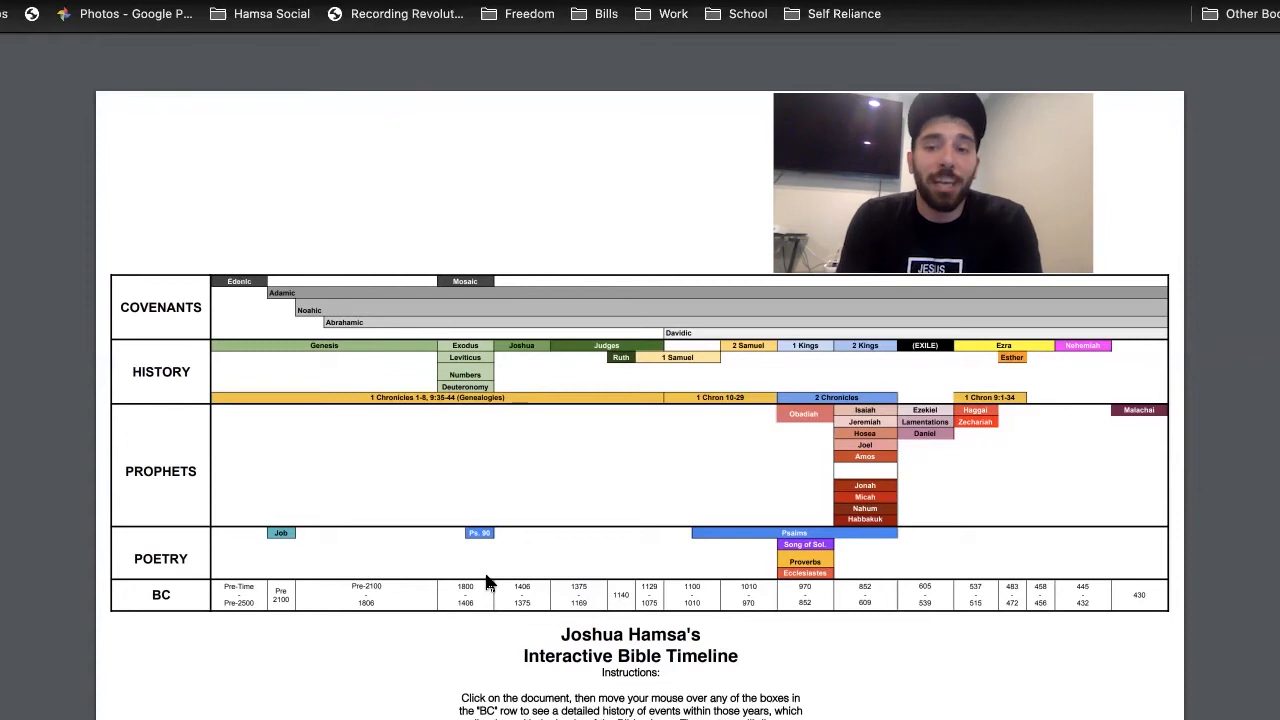
{"action": "mouse_move", "coordinate": [840, 400]}
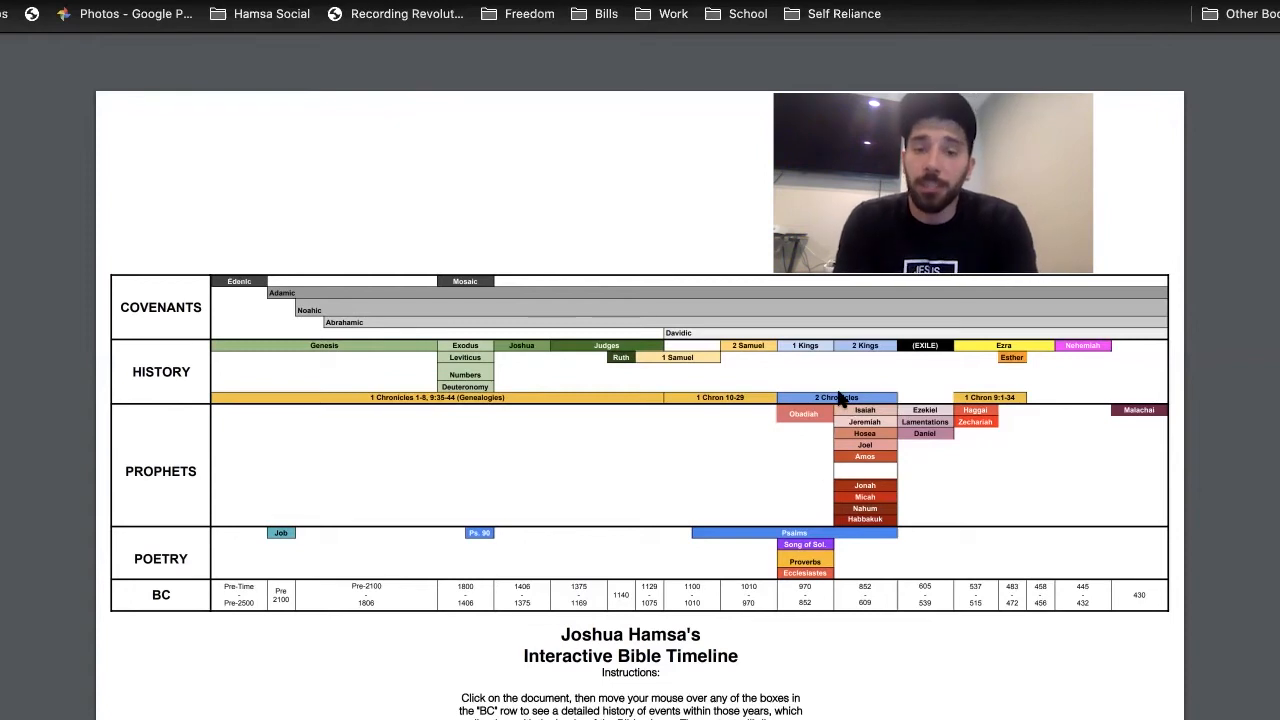
{"action": "mouse_move", "coordinate": [868, 468]}
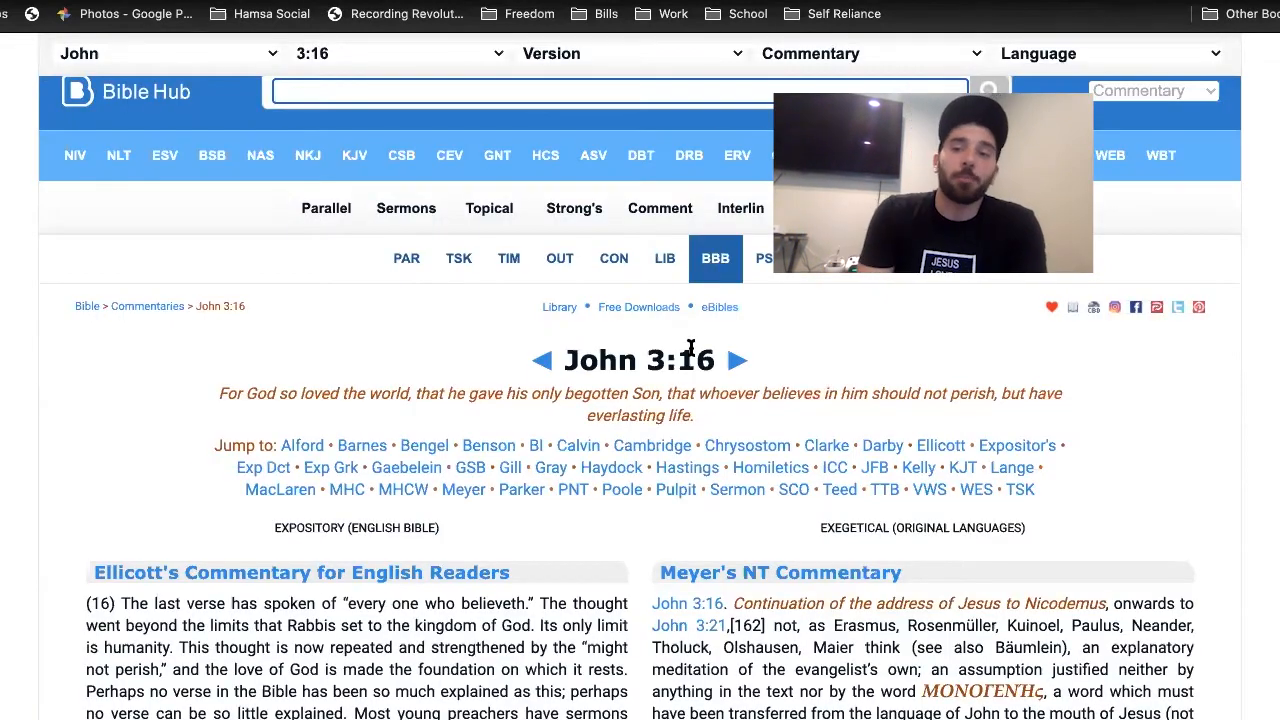
{"action": "scroll", "scroll_direction": "down", "scroll_amount": 3}
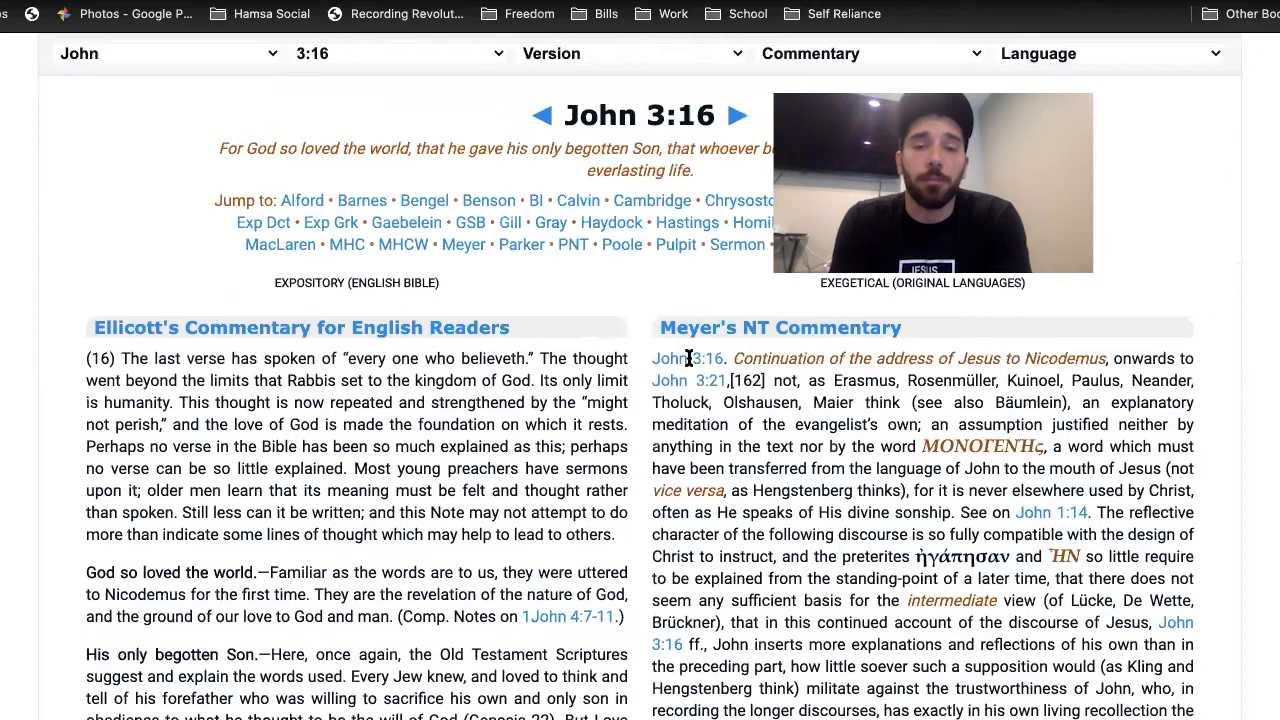
{"action": "scroll", "scroll_direction": "down", "scroll_amount": 3}
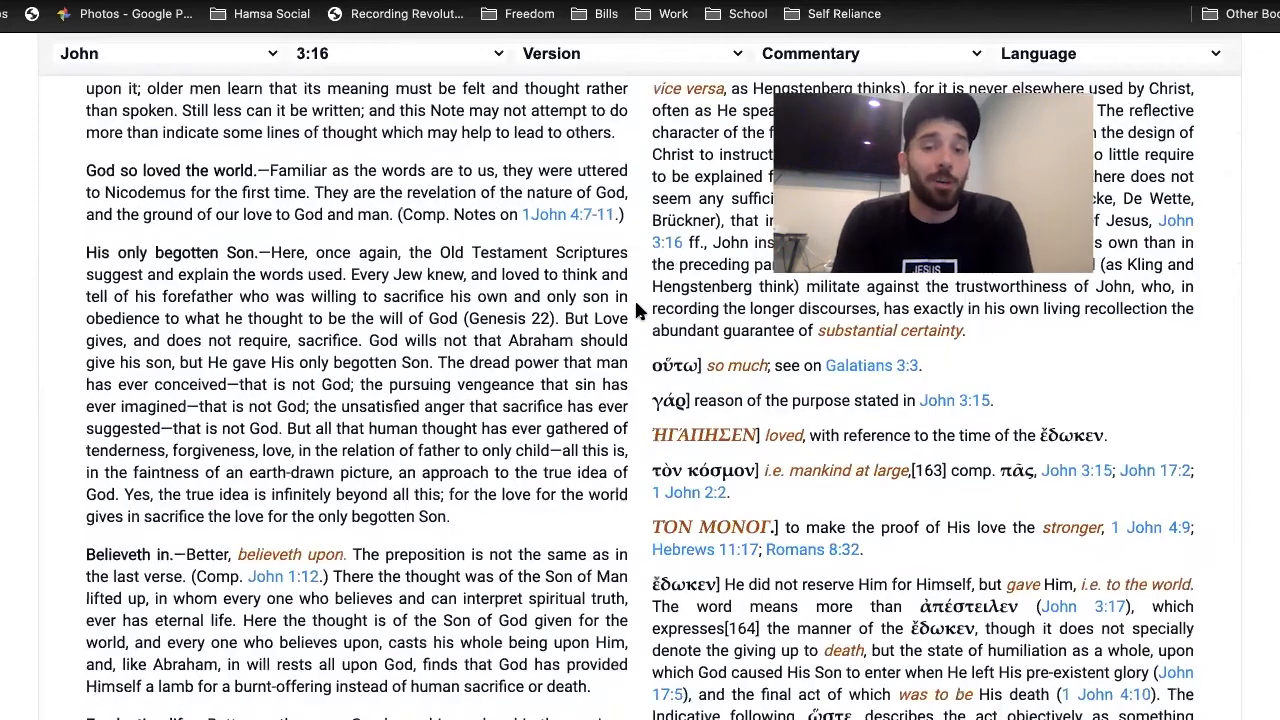
{"action": "scroll", "scroll_direction": "down", "scroll_amount": 3}
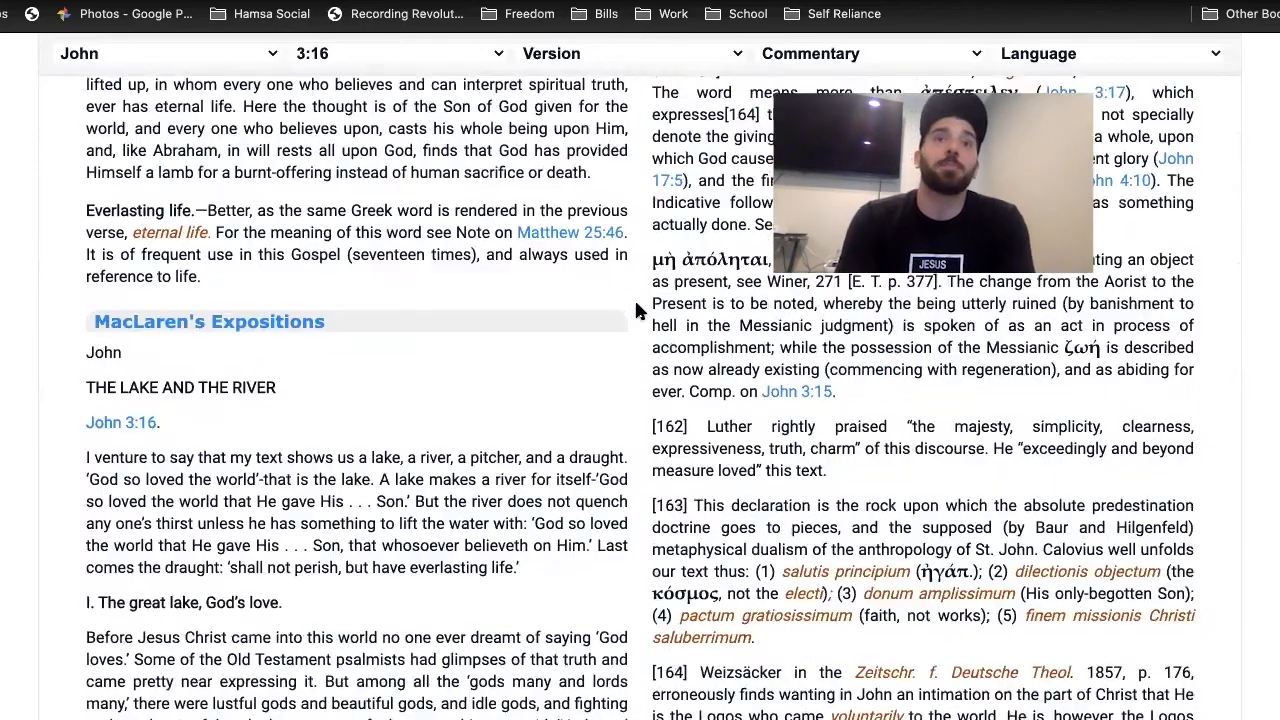
{"action": "scroll", "scroll_direction": "down", "scroll_amount": 3}
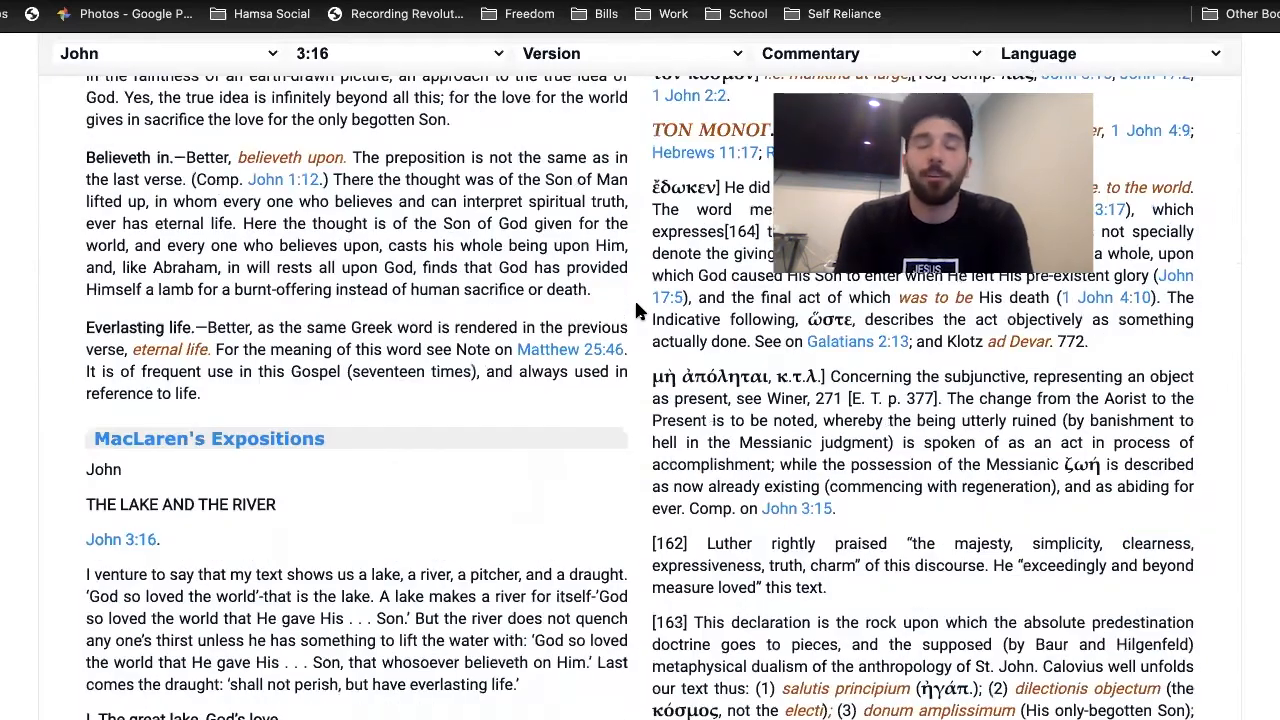
{"action": "scroll", "scroll_direction": "up", "scroll_amount": 3}
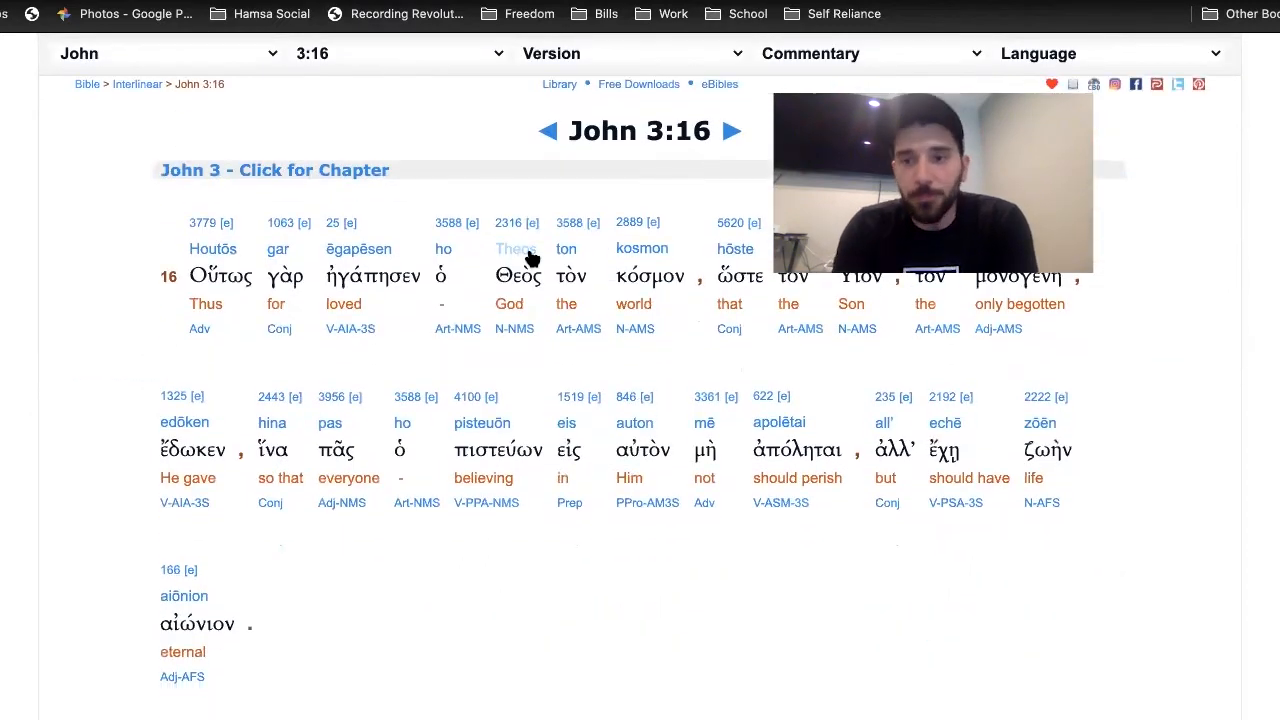
{"action": "mouse_move", "coordinate": [516, 248]}
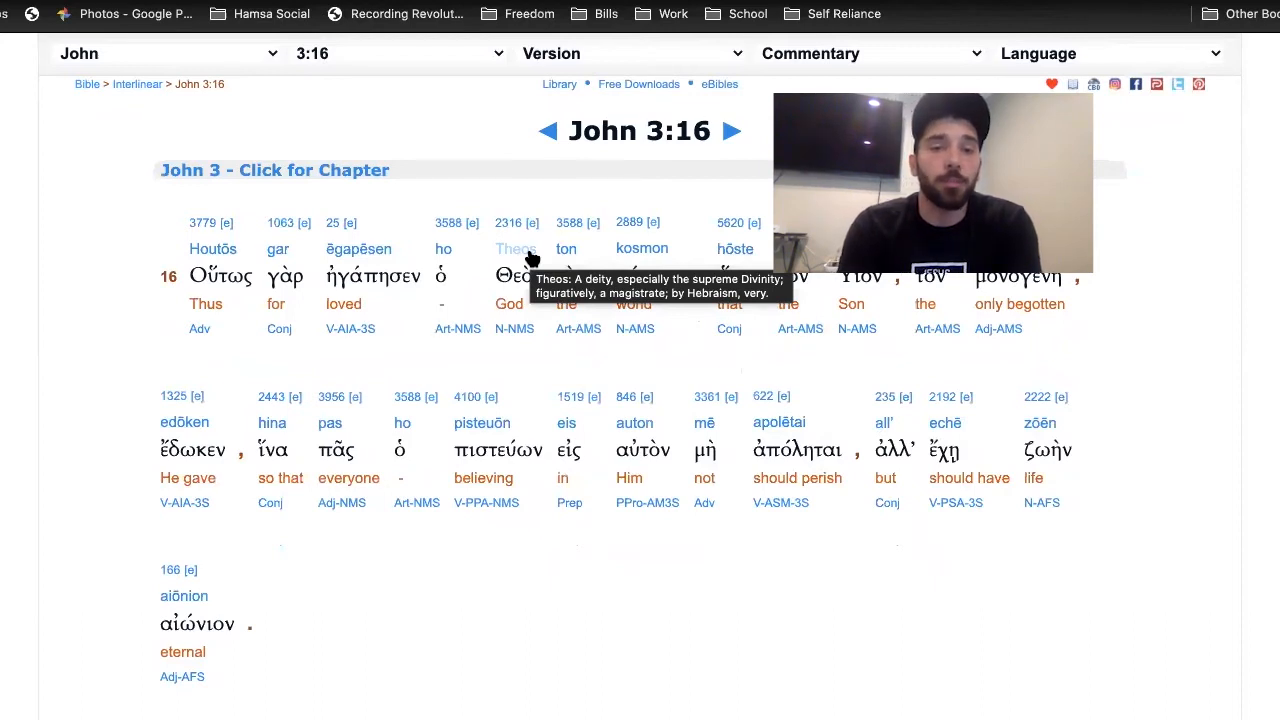
{"action": "mouse_move", "coordinate": [572, 230]}
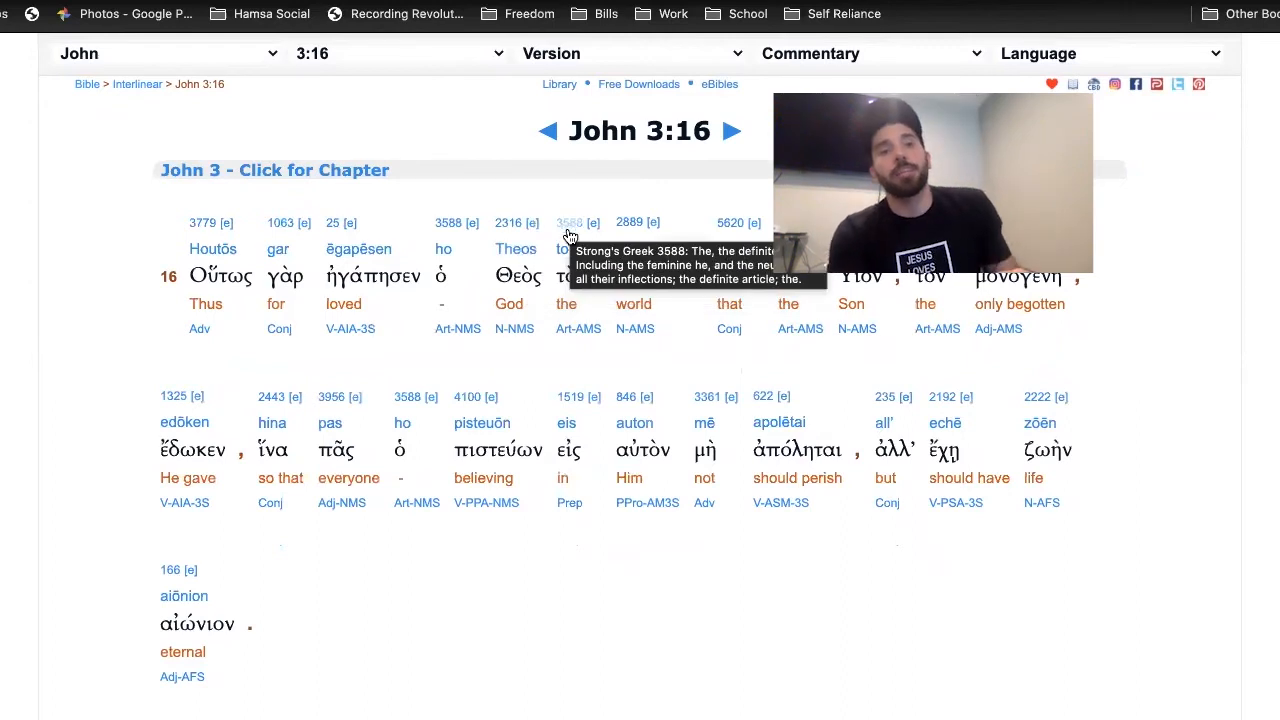
{"action": "mouse_move", "coordinate": [510, 328]}
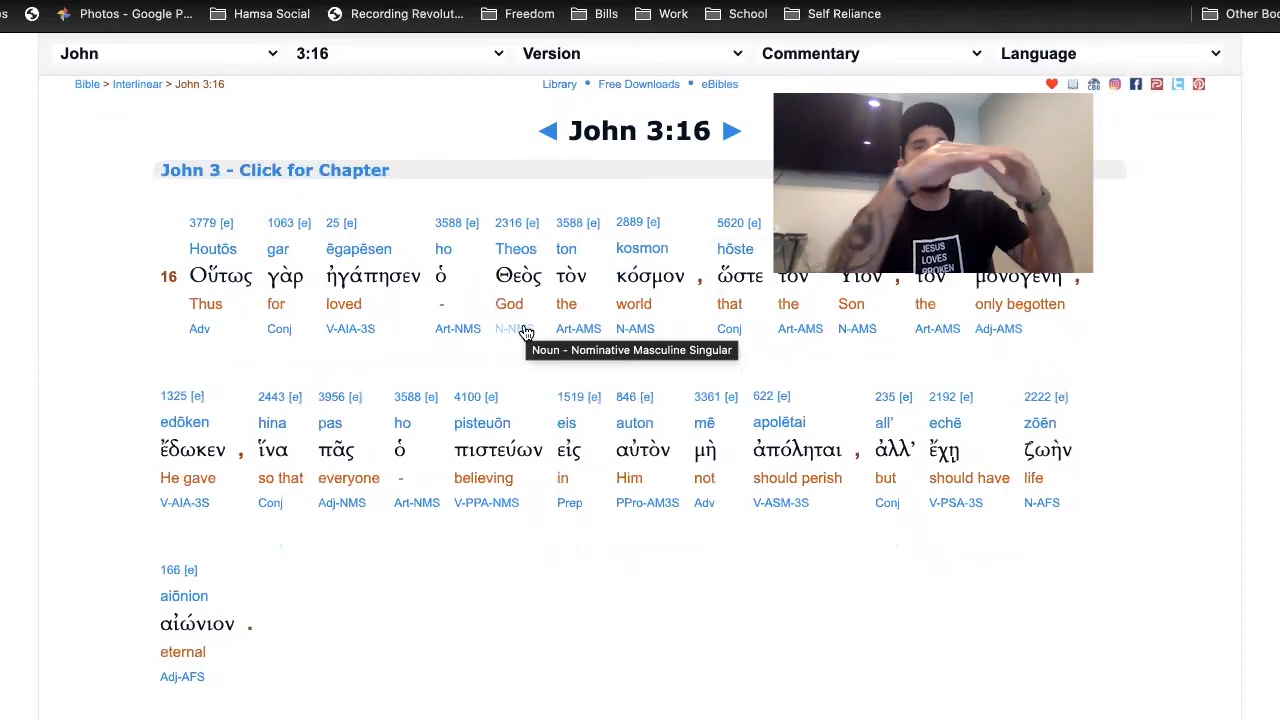
{"action": "mouse_move", "coordinate": [464, 334]}
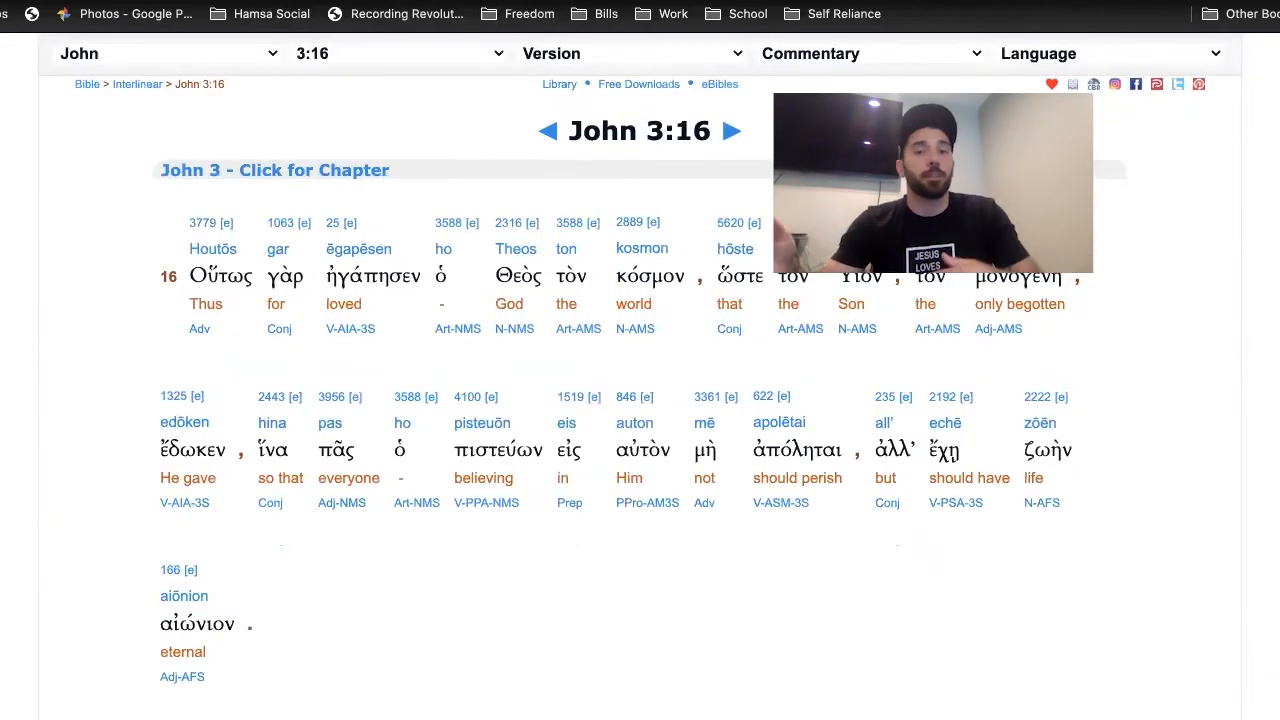
{"action": "mouse_move", "coordinate": [884, 294]}
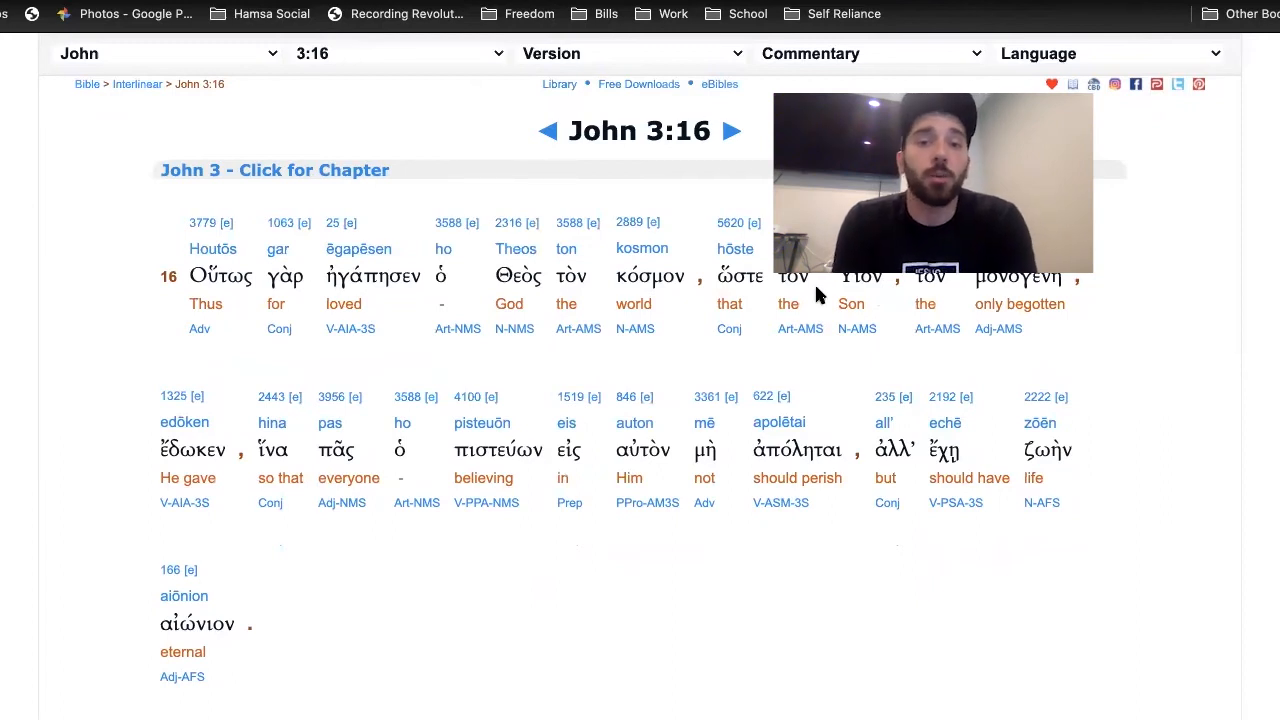
{"action": "mouse_move", "coordinate": [852, 360]}
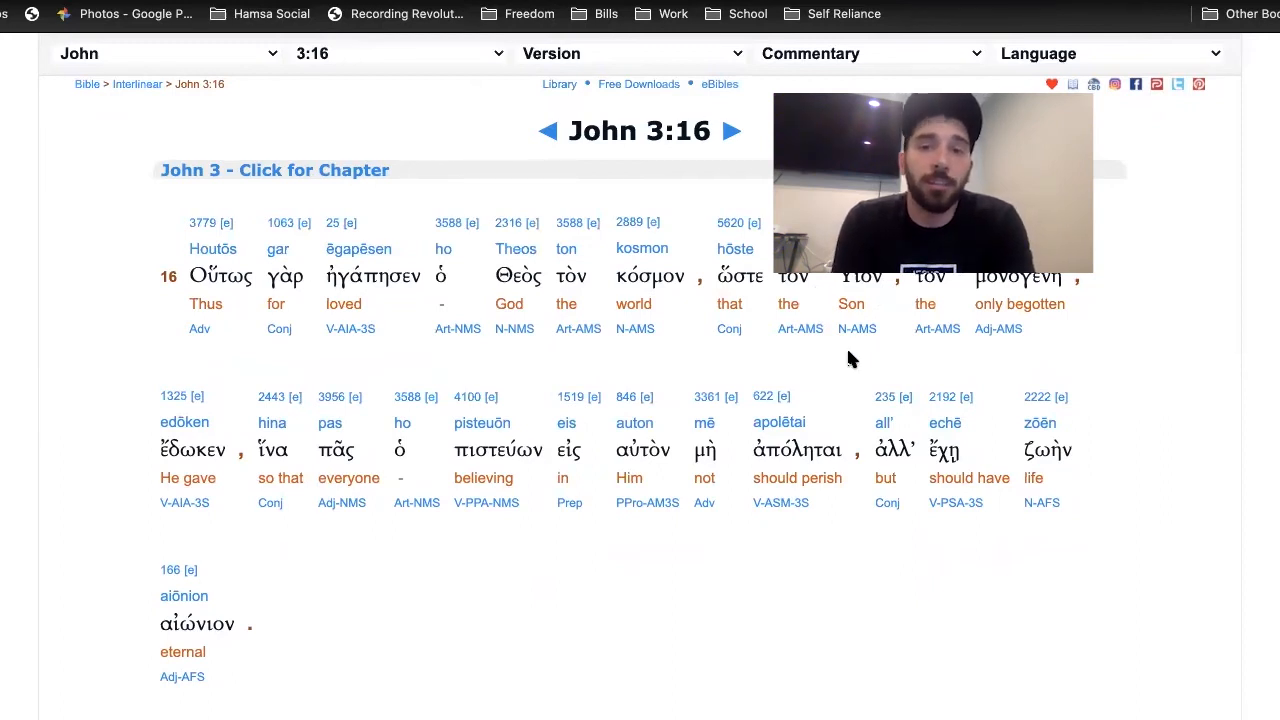
{"action": "mouse_move", "coordinate": [1020, 444]}
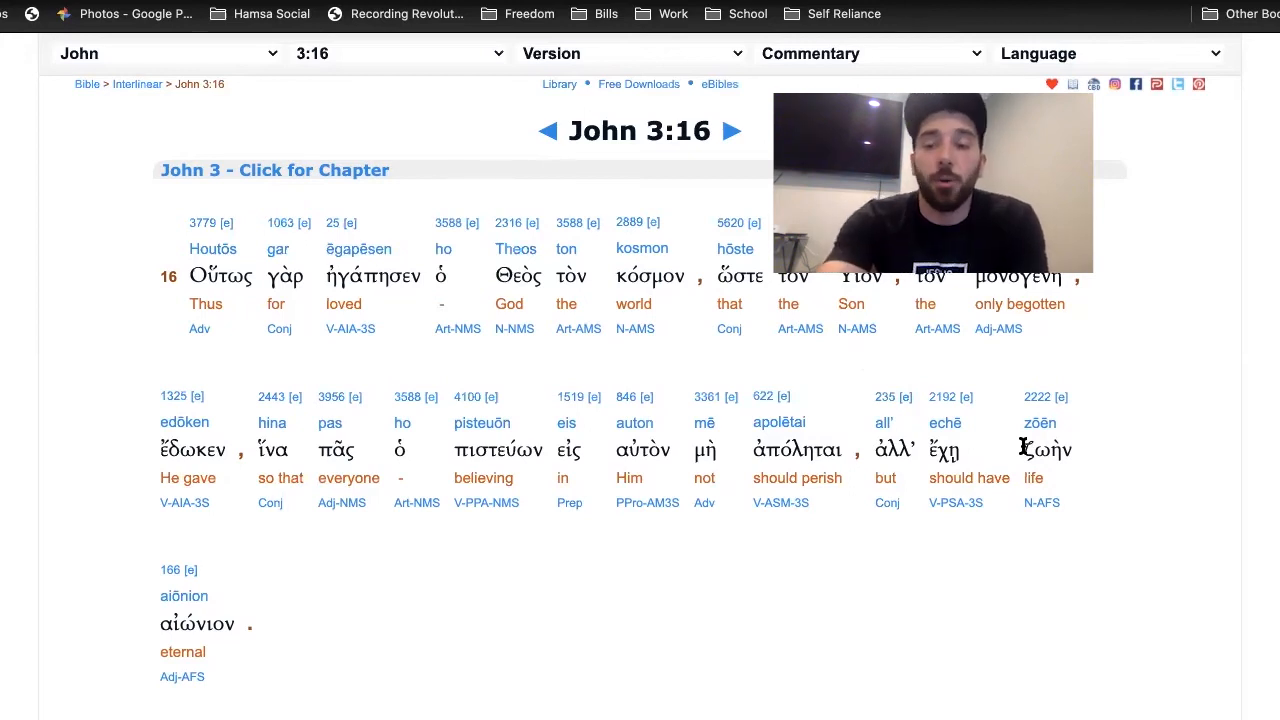
{"action": "mouse_move", "coordinate": [1044, 430]}
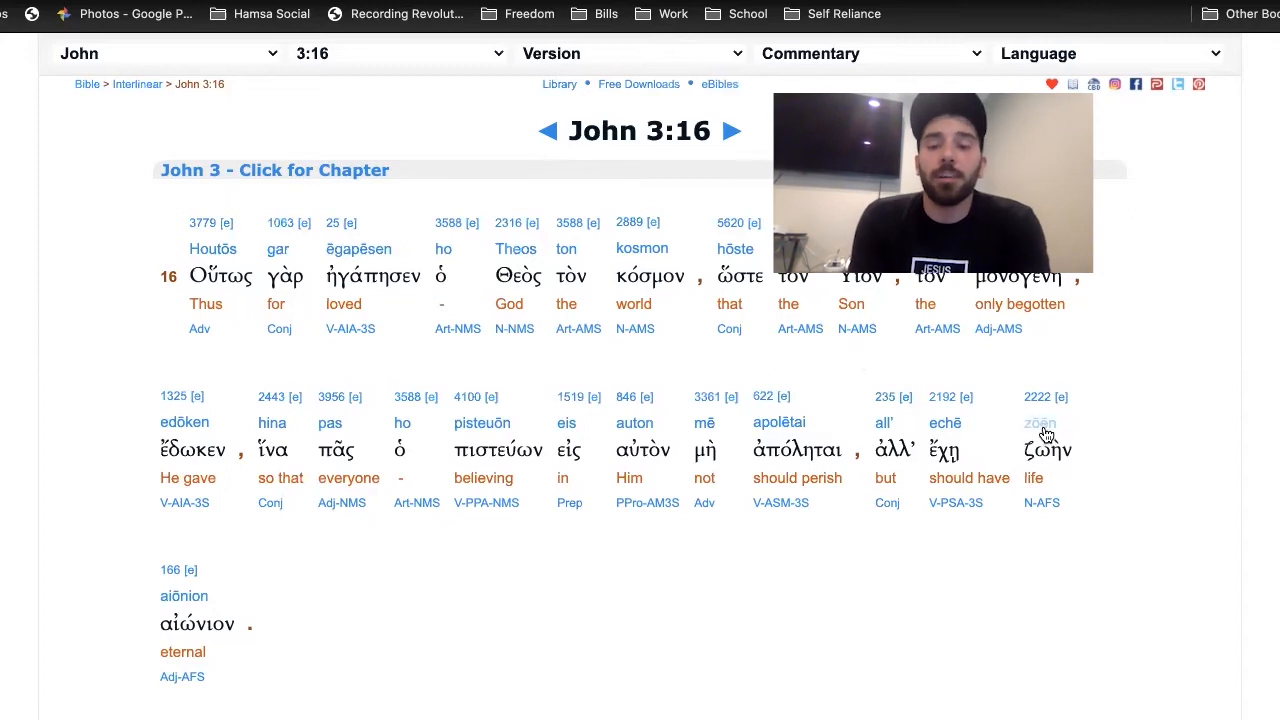
{"action": "mouse_move", "coordinate": [1044, 422]}
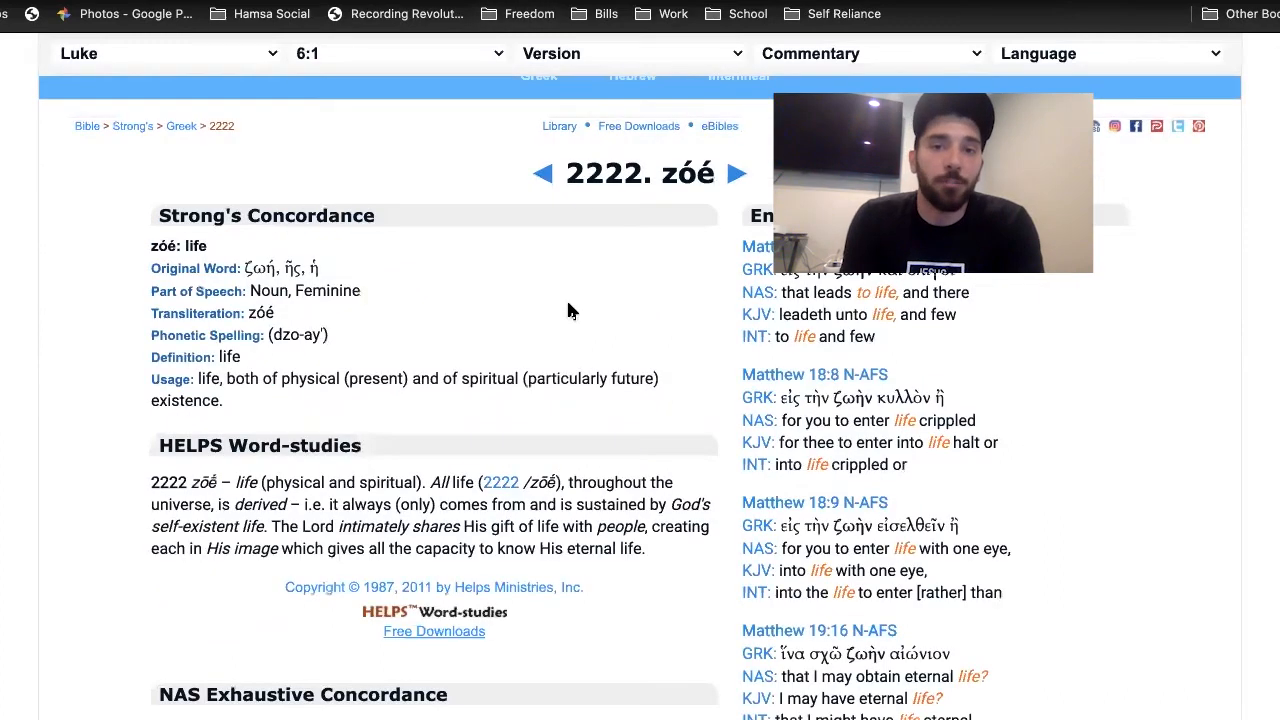
{"action": "scroll", "scroll_direction": "down", "scroll_amount": 3}
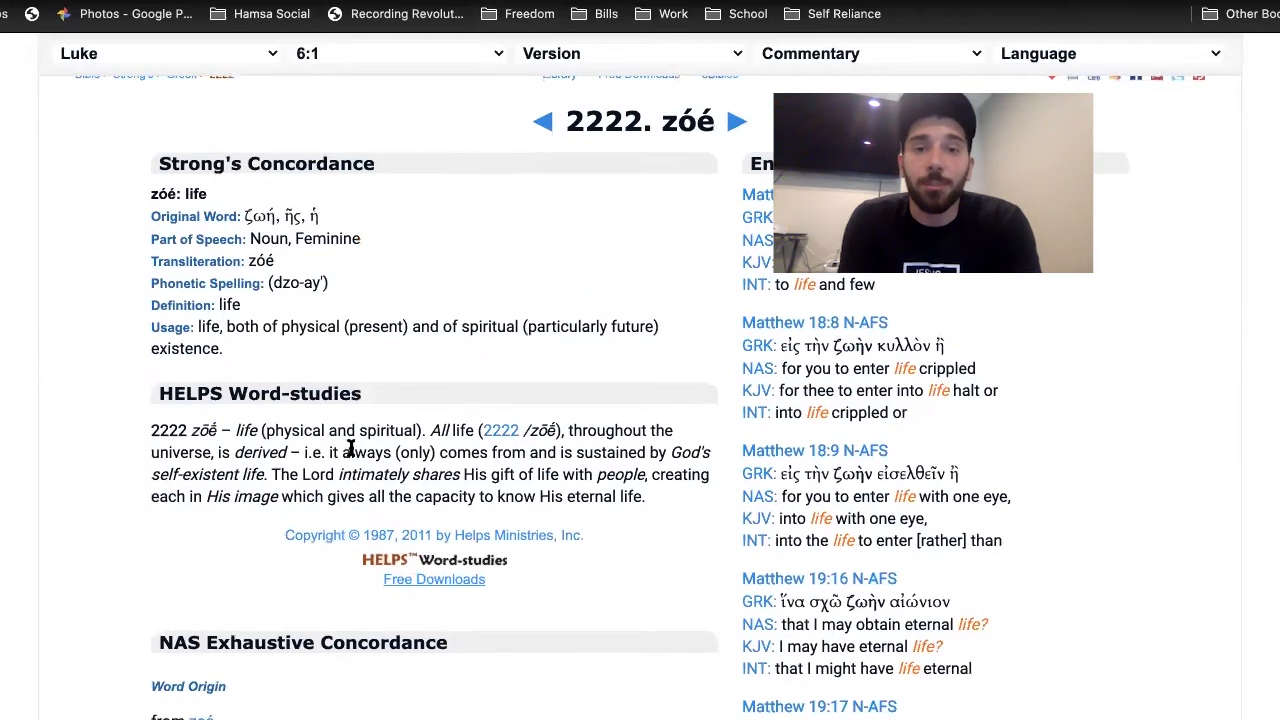
{"action": "scroll", "scroll_direction": "down", "scroll_amount": 3}
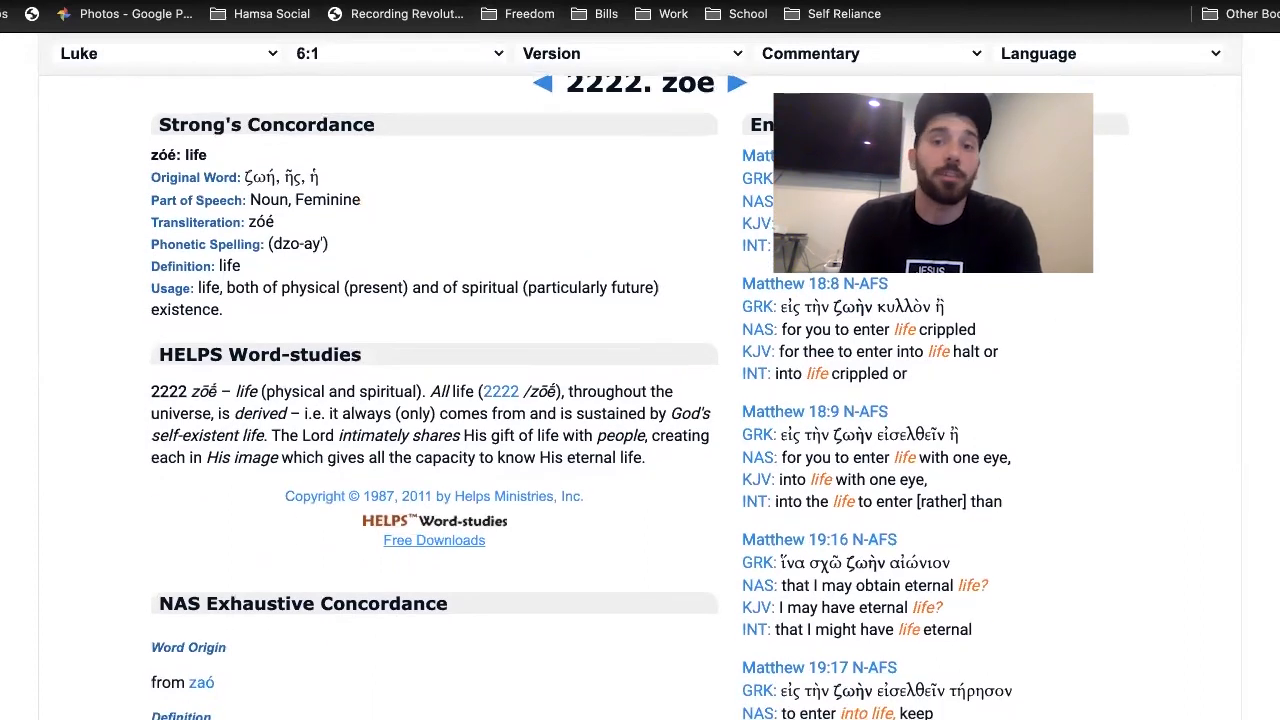
{"action": "mouse_move", "coordinate": [838, 540]}
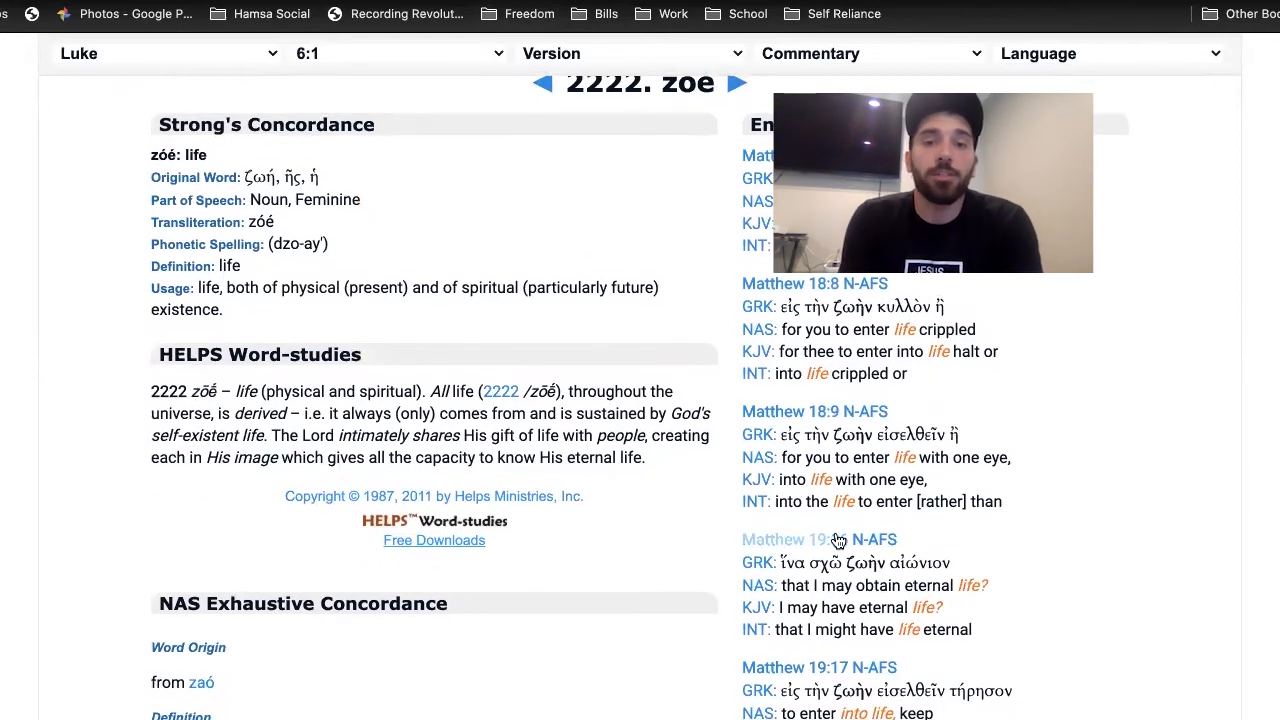